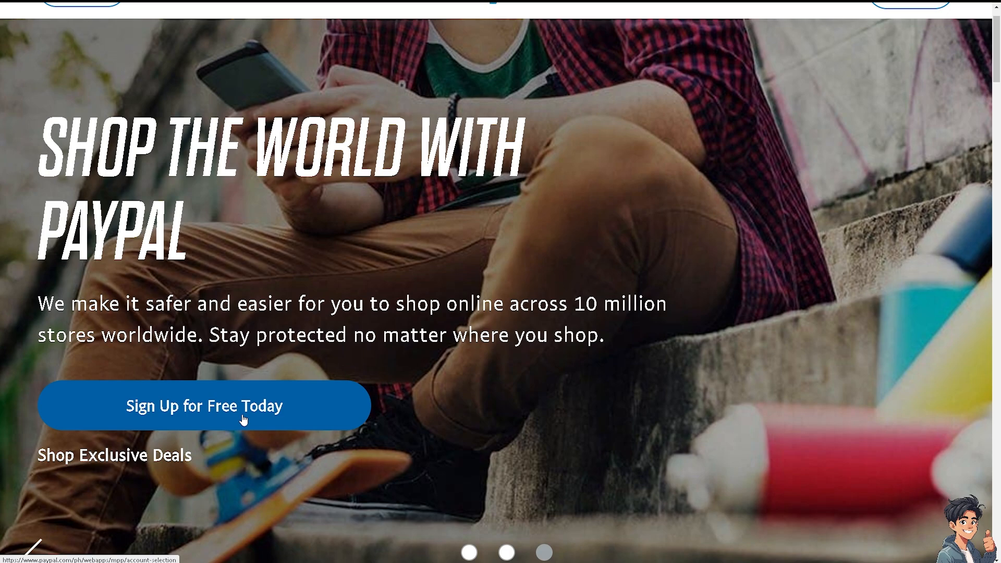
- Start PayPal sign-up and pick the Personal account type
click(201, 405)
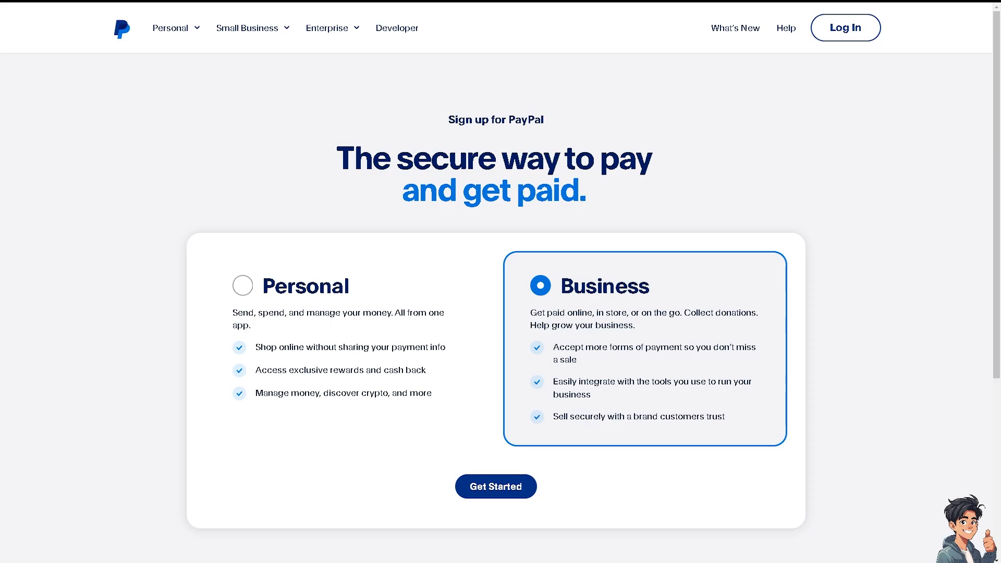
click(241, 285)
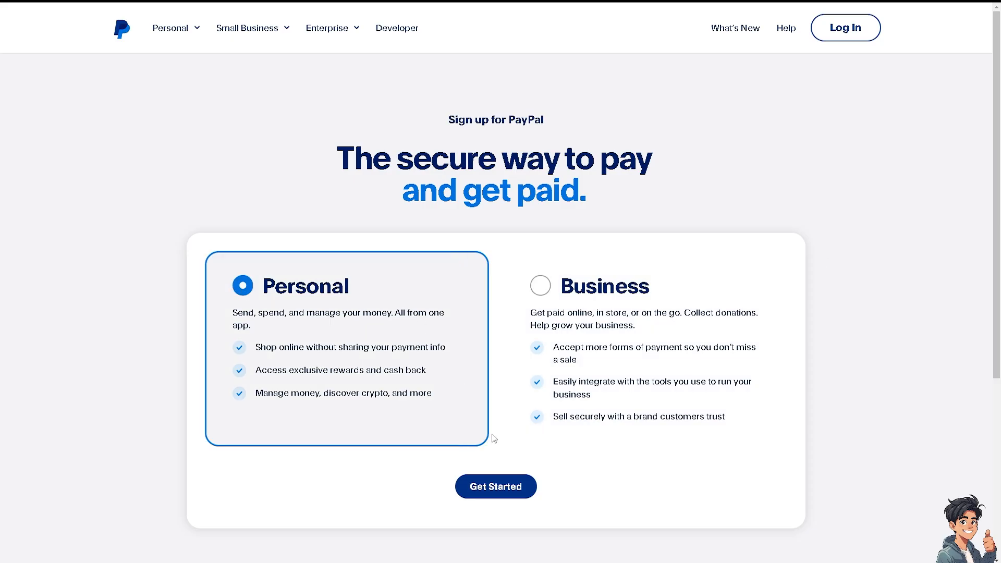
click(539, 285)
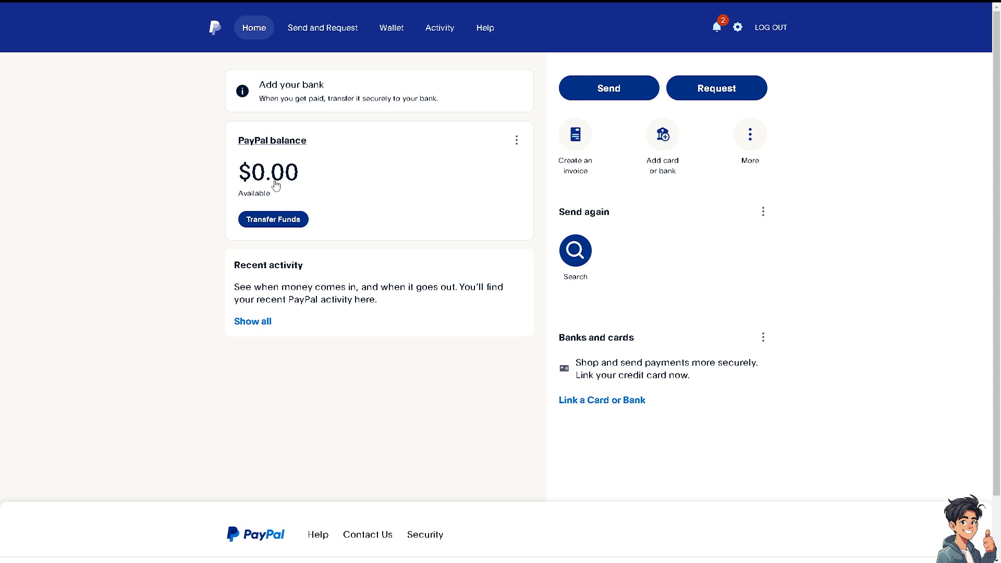
mouse_move(326, 171)
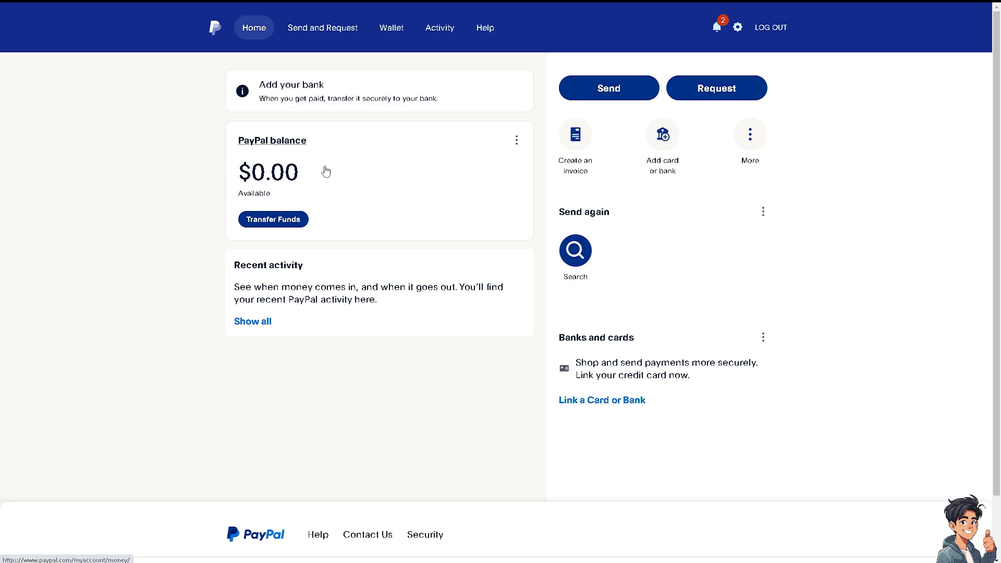
mouse_move(429, 203)
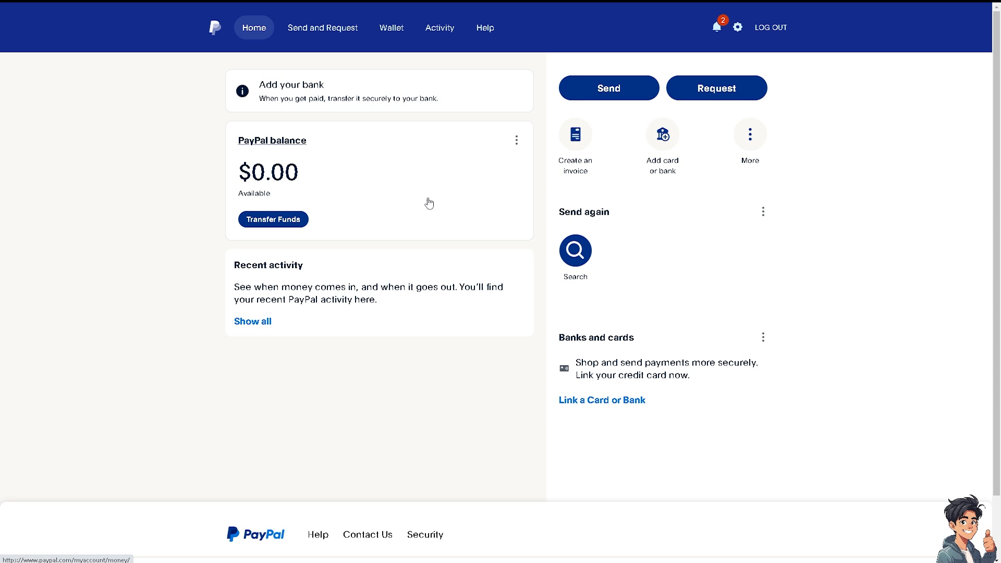
mouse_move(433, 47)
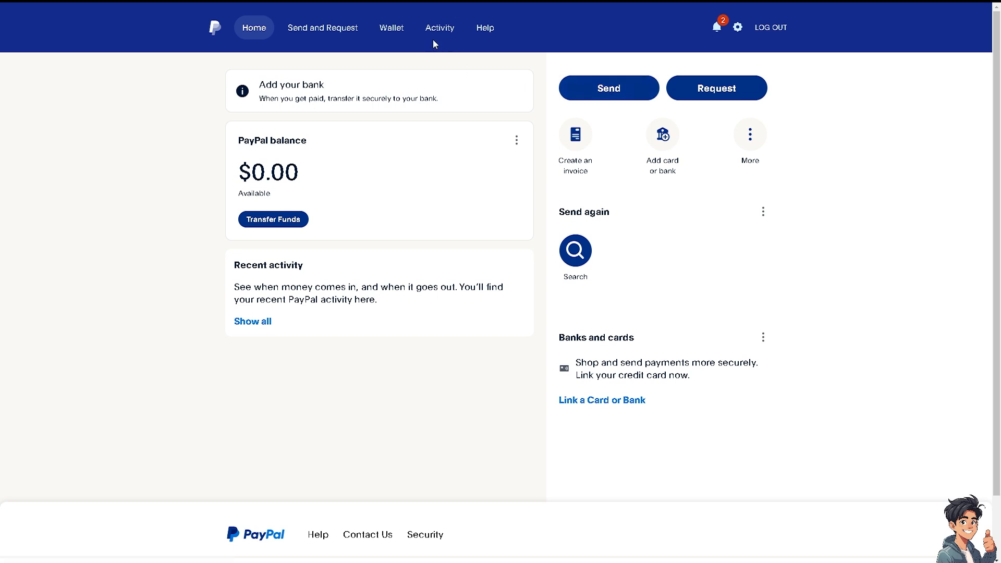
mouse_move(439, 27)
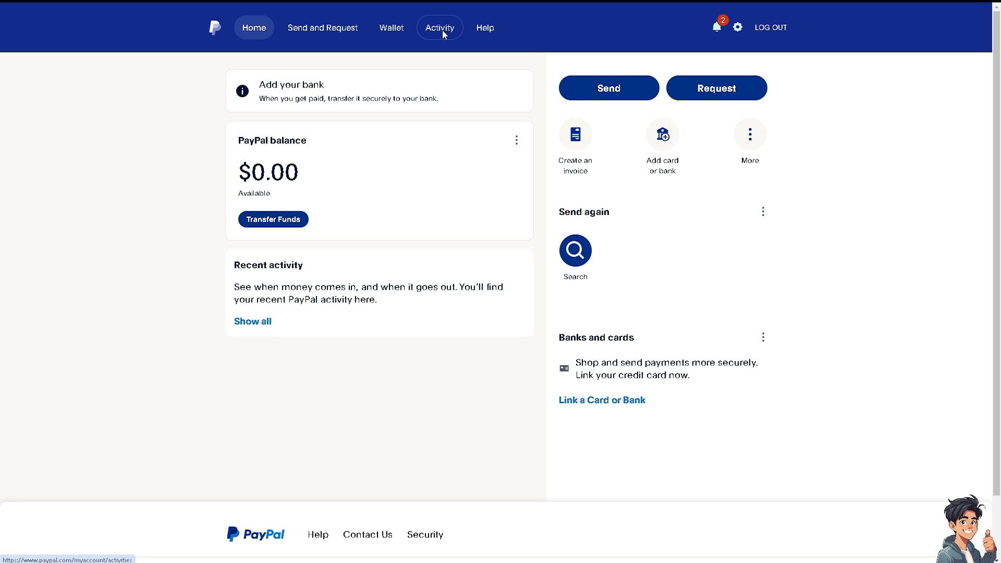
- Open Activity to view the empty transaction list
click(439, 27)
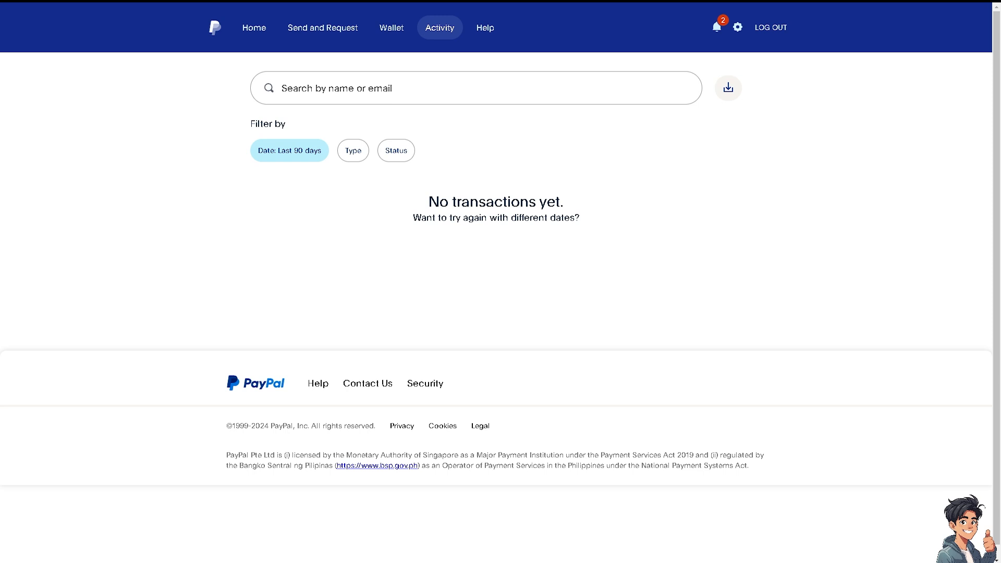
mouse_move(554, 113)
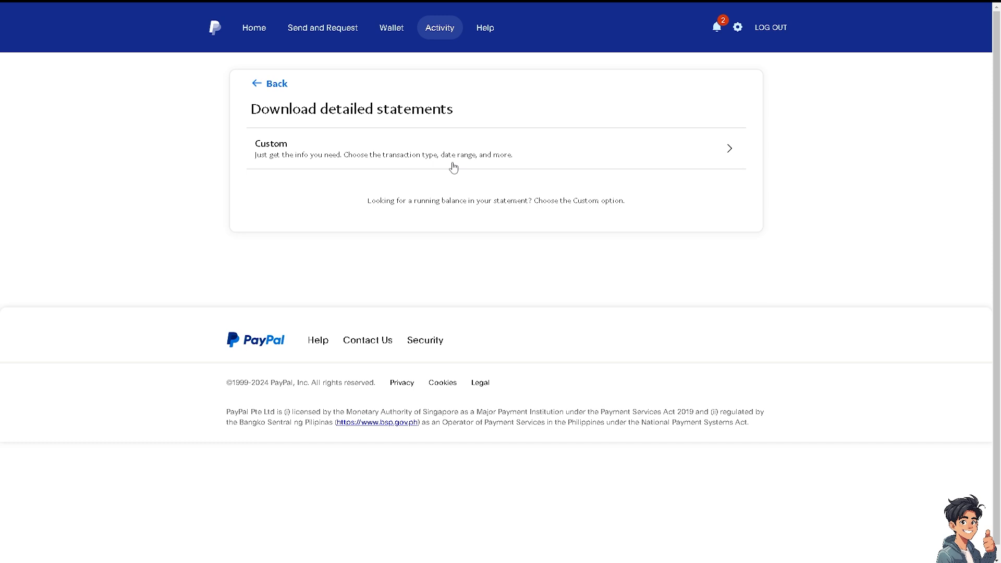
mouse_move(358, 164)
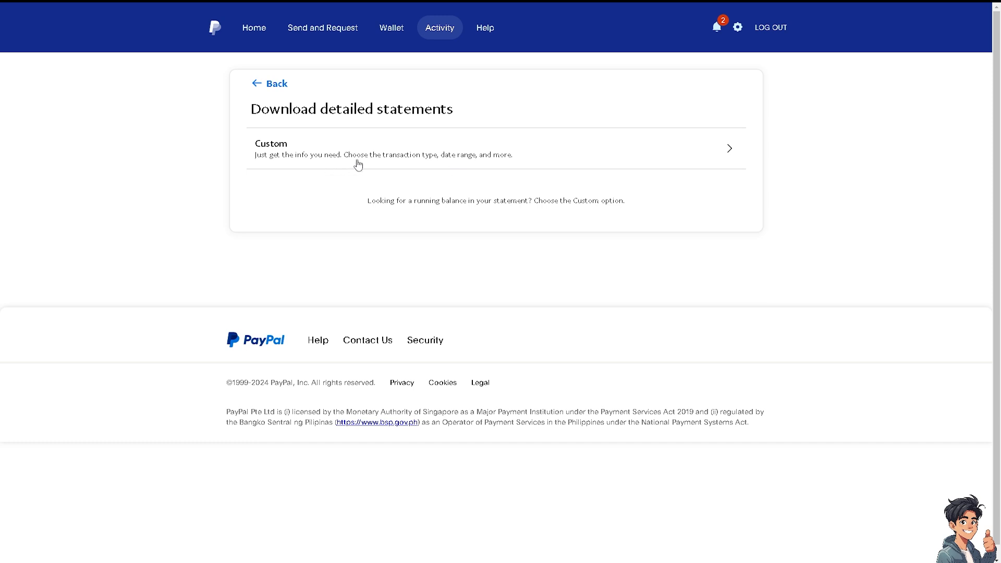
mouse_move(425, 160)
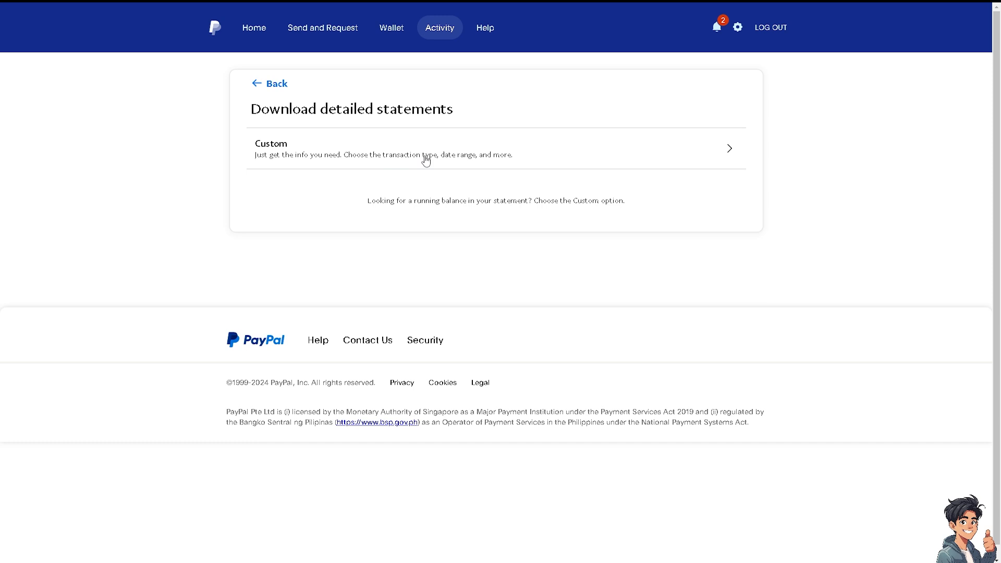
mouse_move(730, 165)
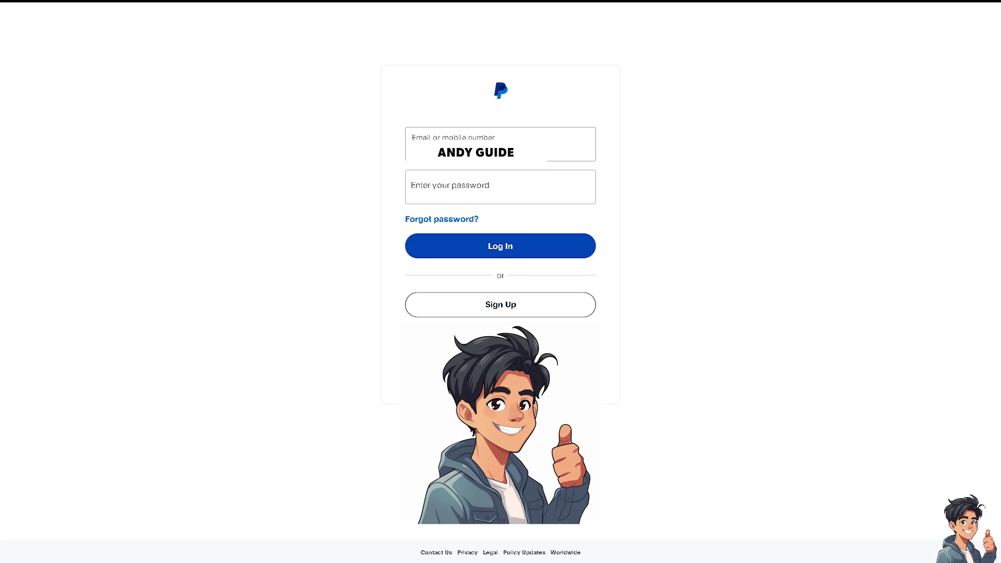
- Continue into All reports and toggle 'Switch to classic view'
click(500, 245)
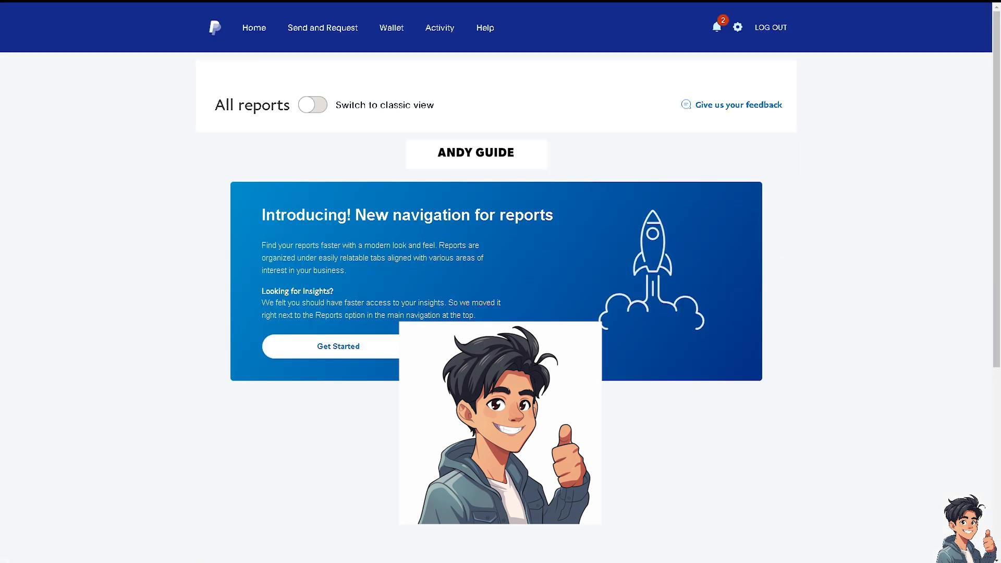
mouse_move(435, 179)
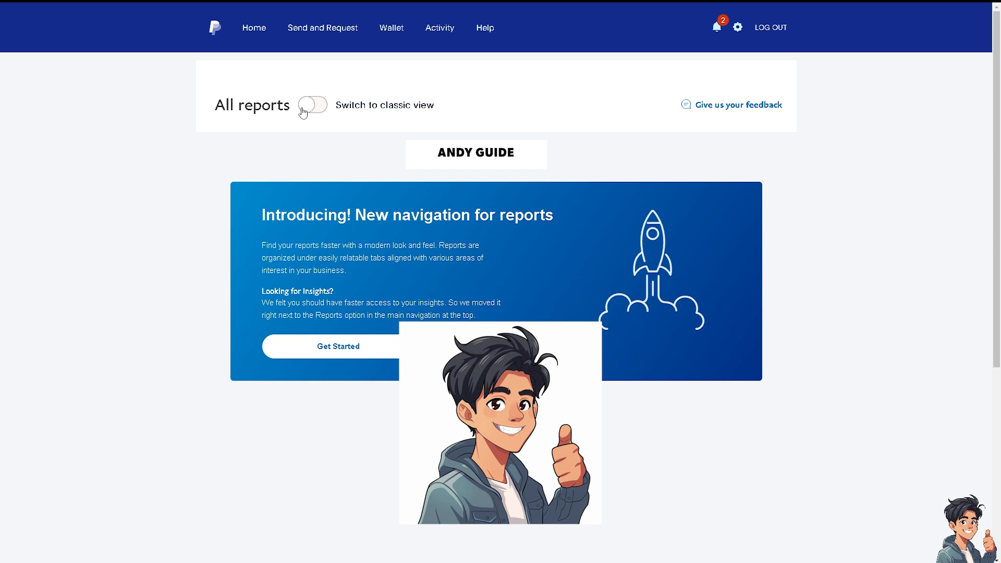
click(312, 105)
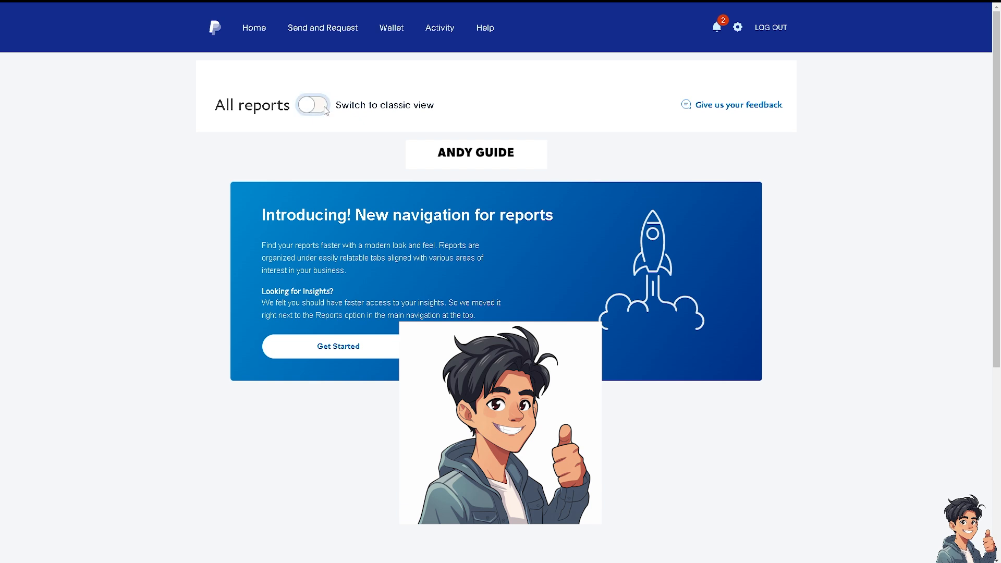
- Switch Reports to the classic view showing Monthly and Custom statements
click(312, 105)
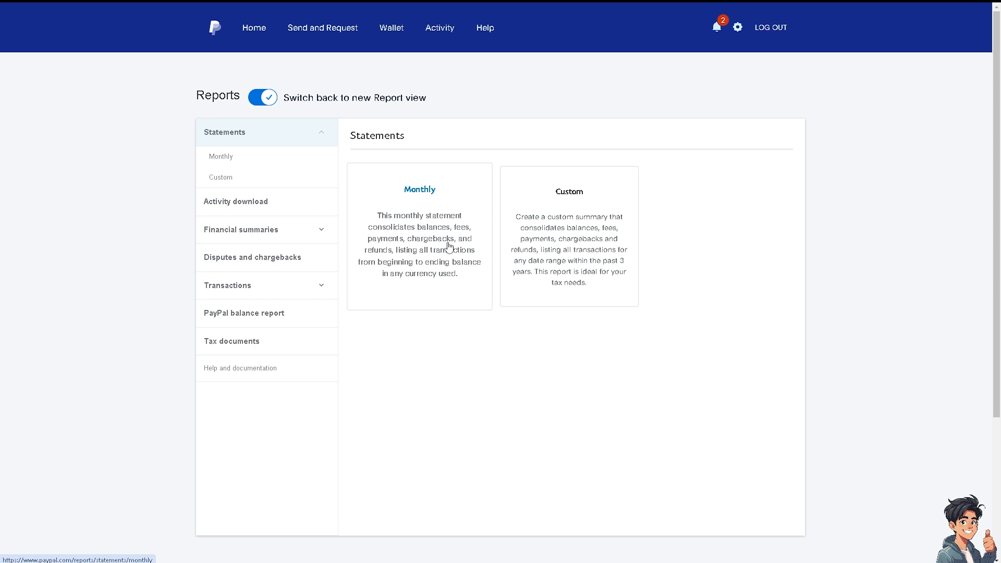
mouse_move(451, 246)
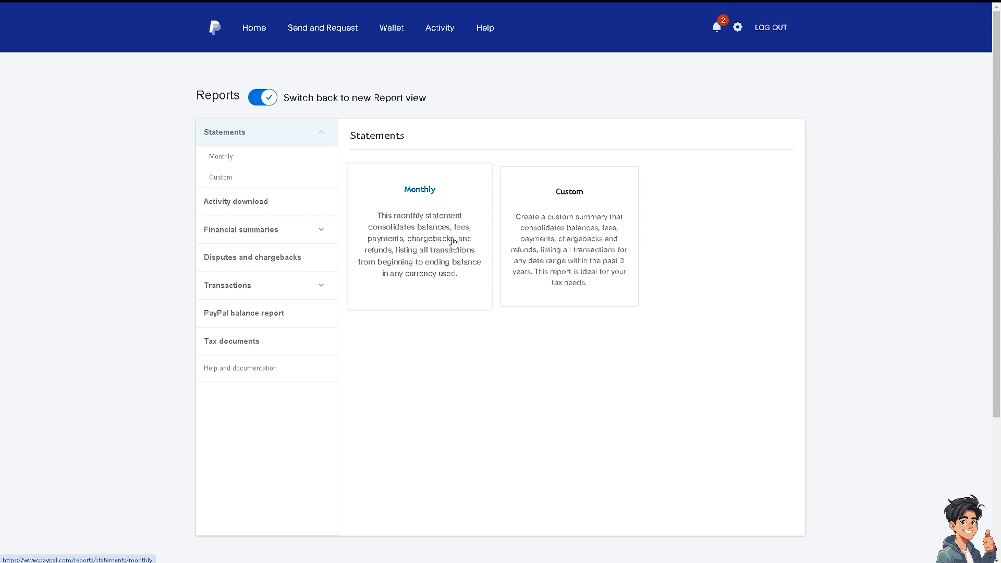
mouse_move(466, 259)
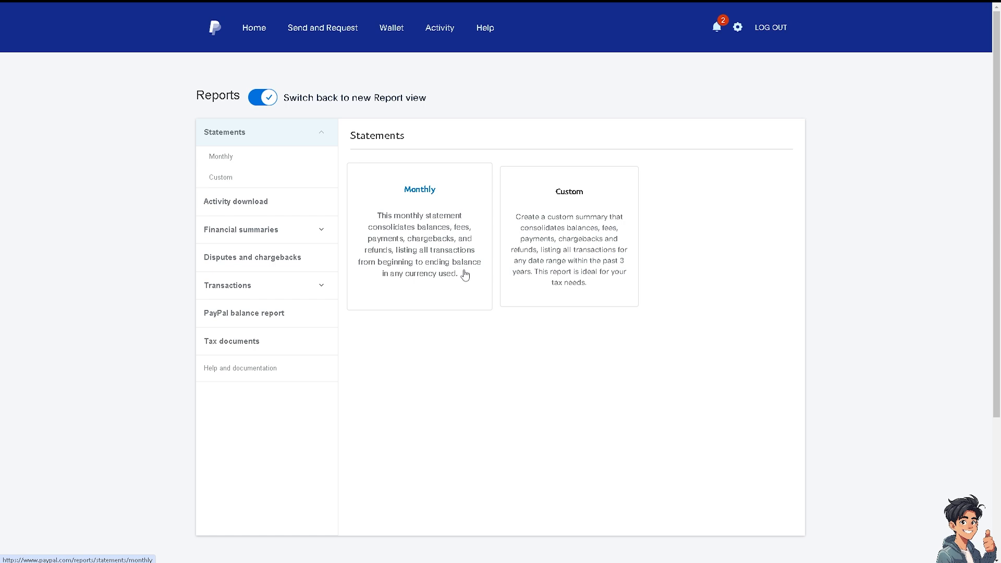
mouse_move(445, 284)
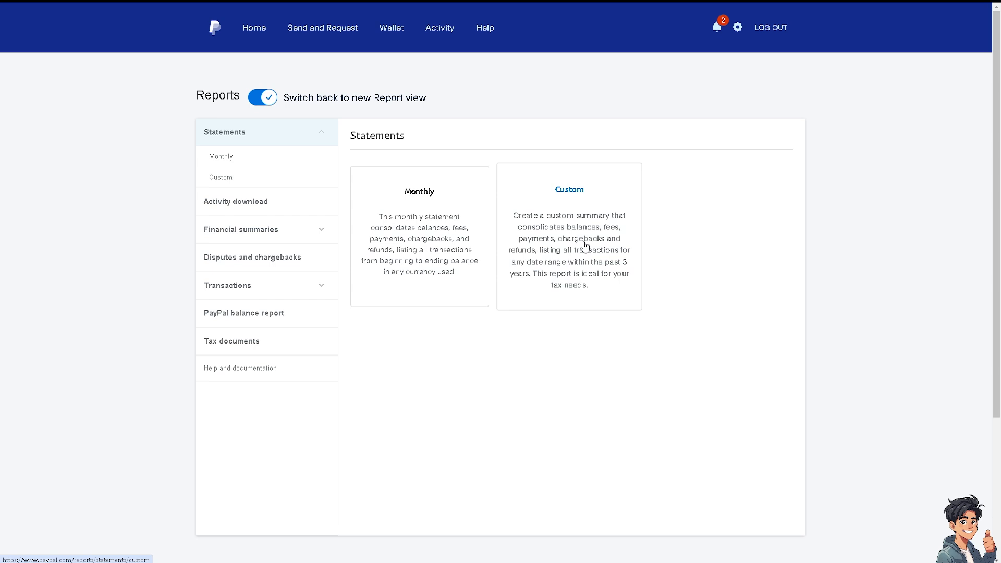
mouse_move(560, 253)
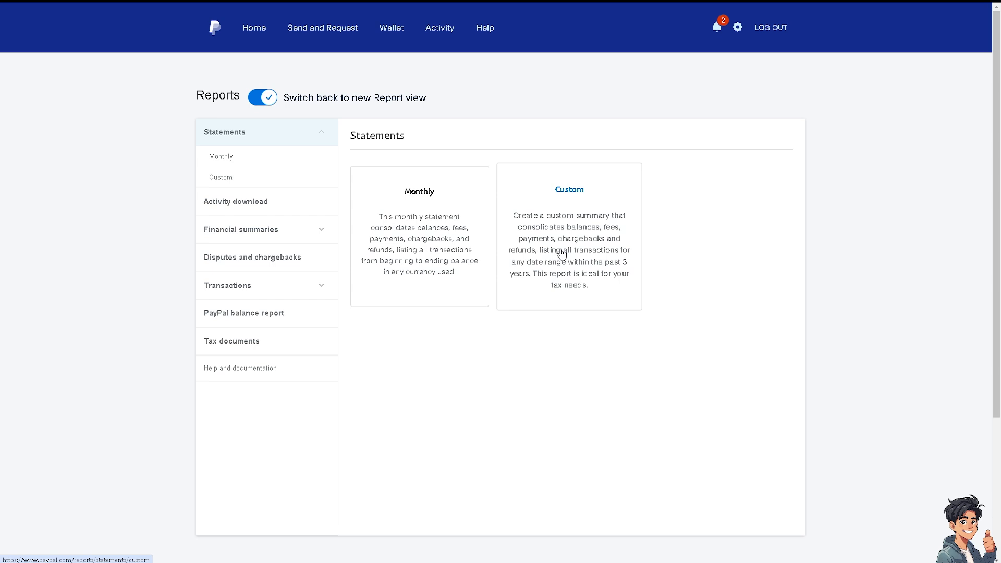
mouse_move(419, 190)
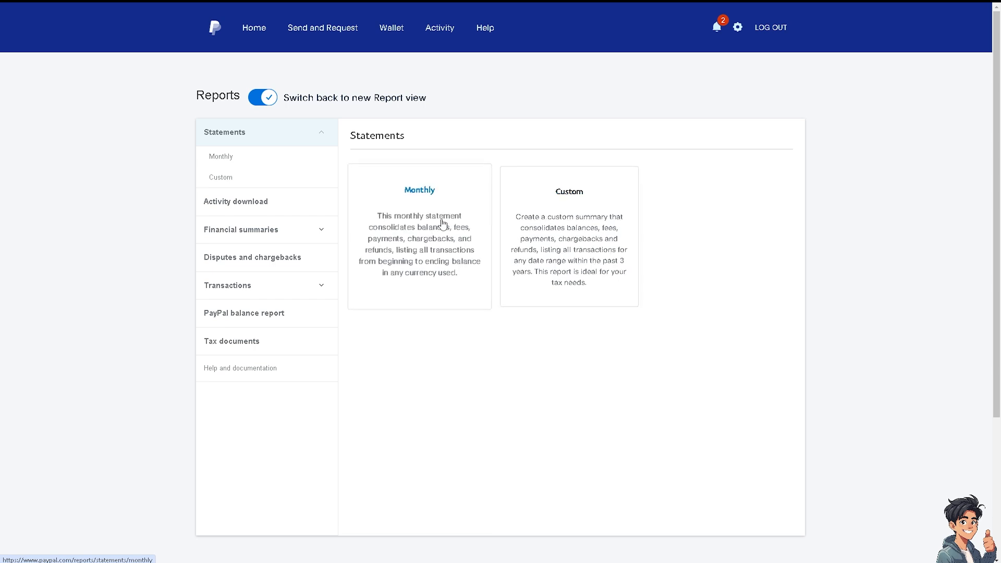
- Open the Custom statement form and set the date range to Current month
click(220, 177)
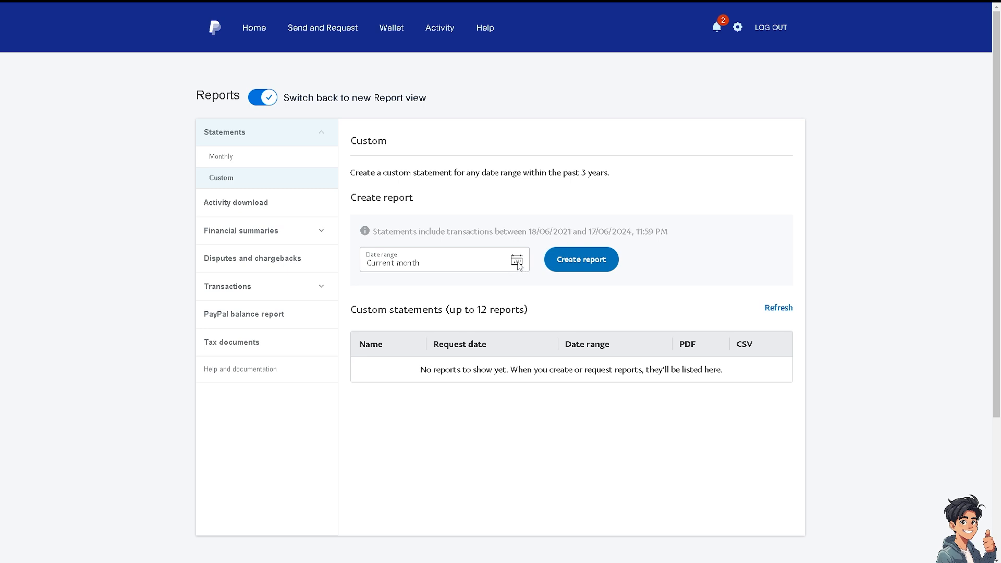
click(440, 259)
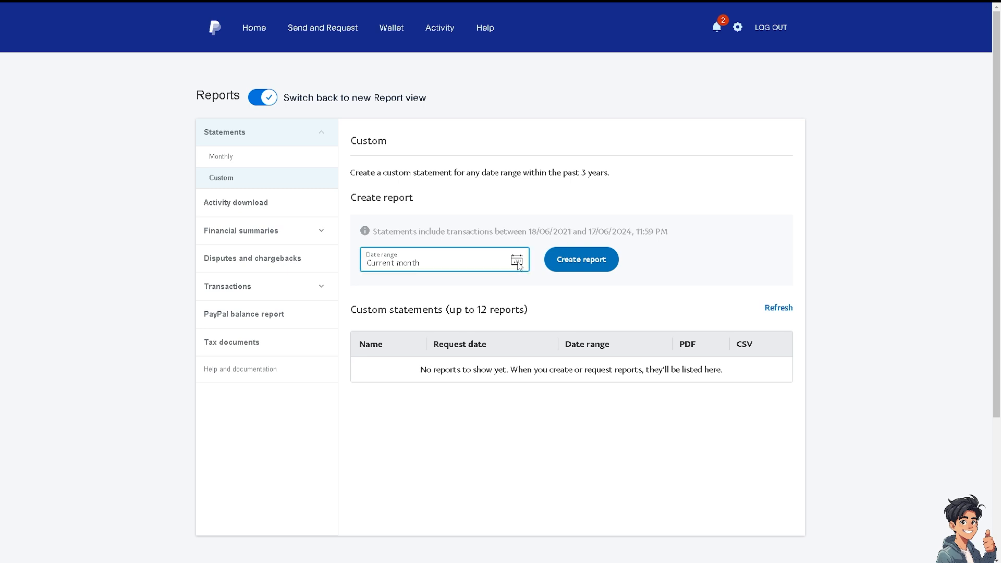
click(443, 260)
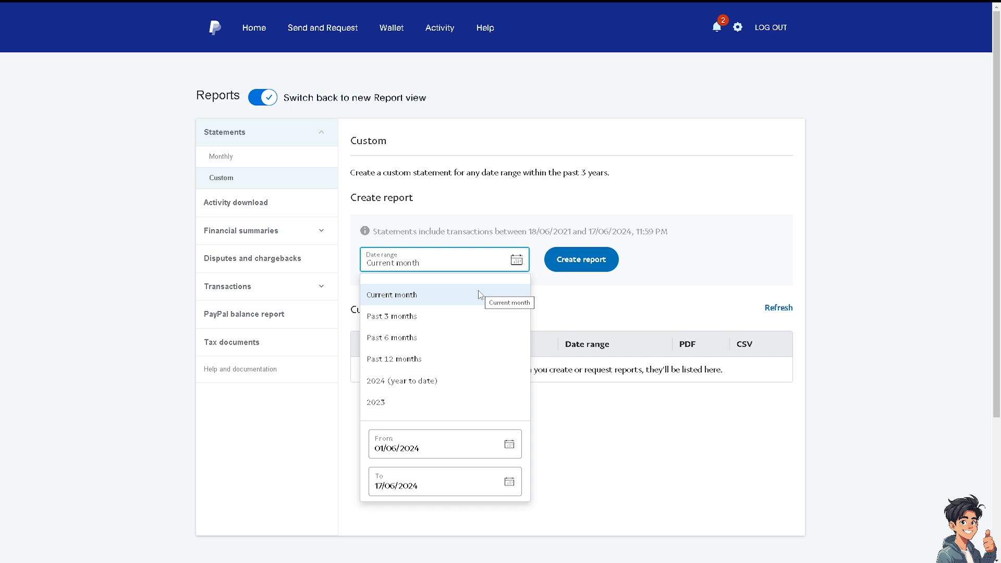
click(391, 294)
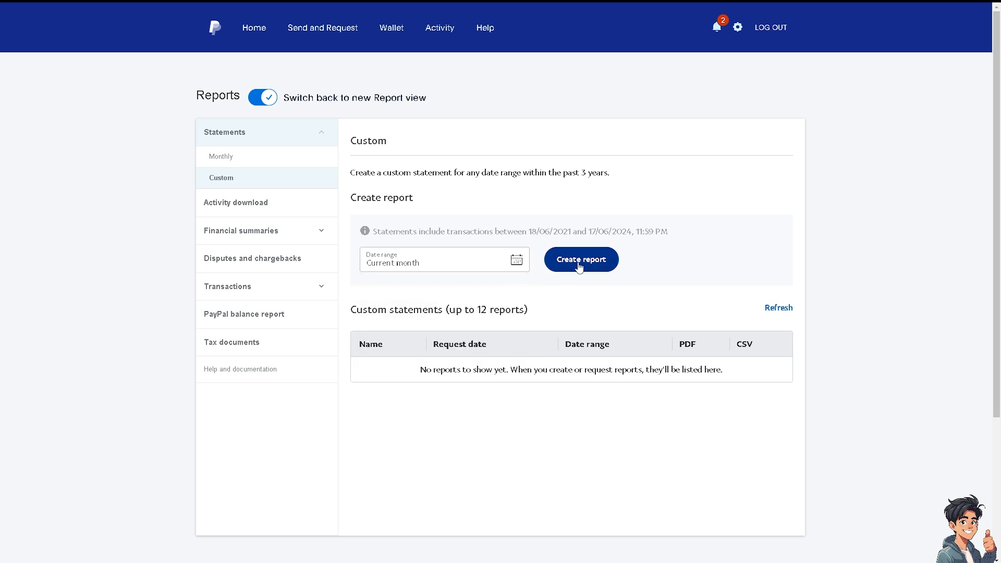
- Create the custom statement report for 1–17 Jun 2024
click(580, 259)
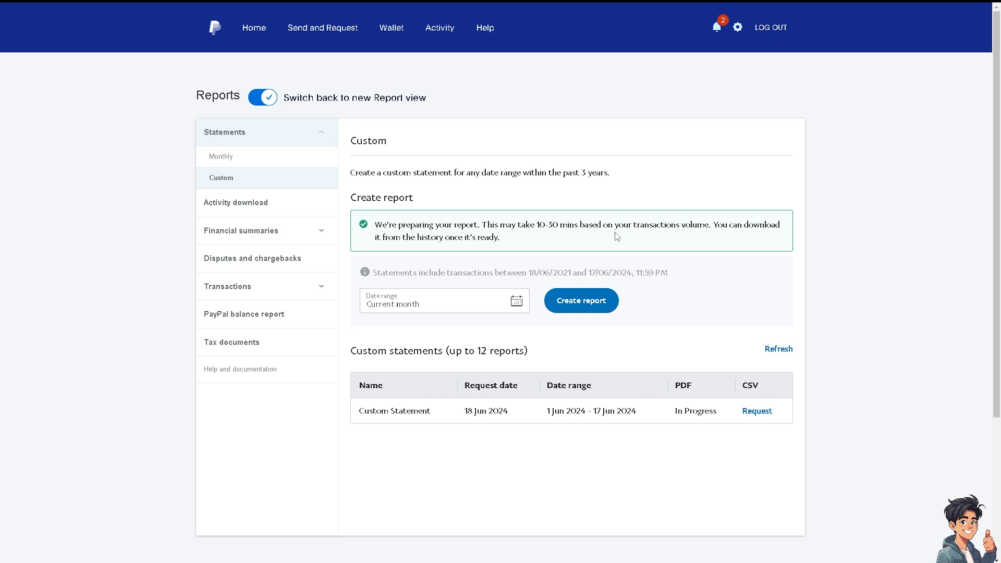
mouse_move(540, 252)
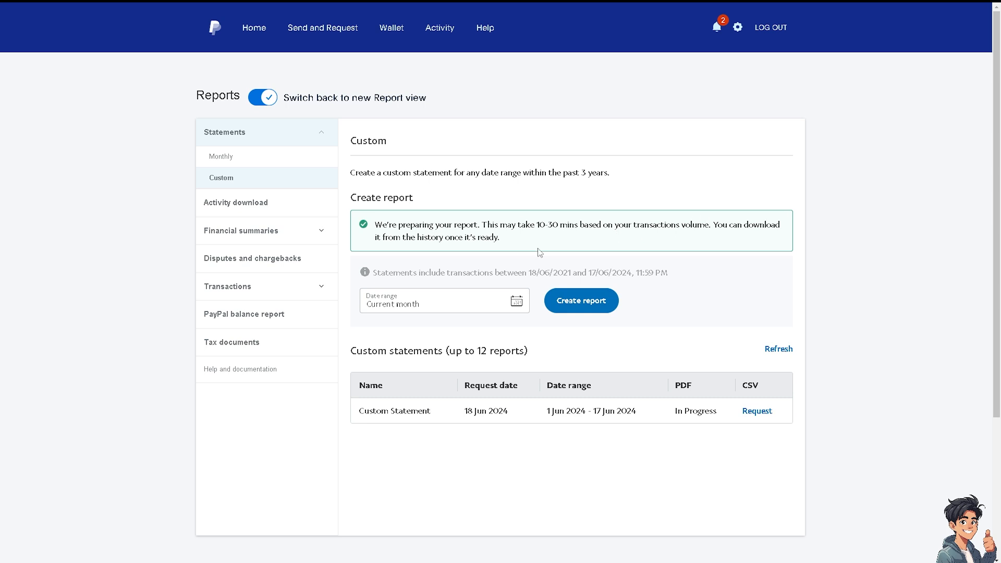
mouse_move(739, 380)
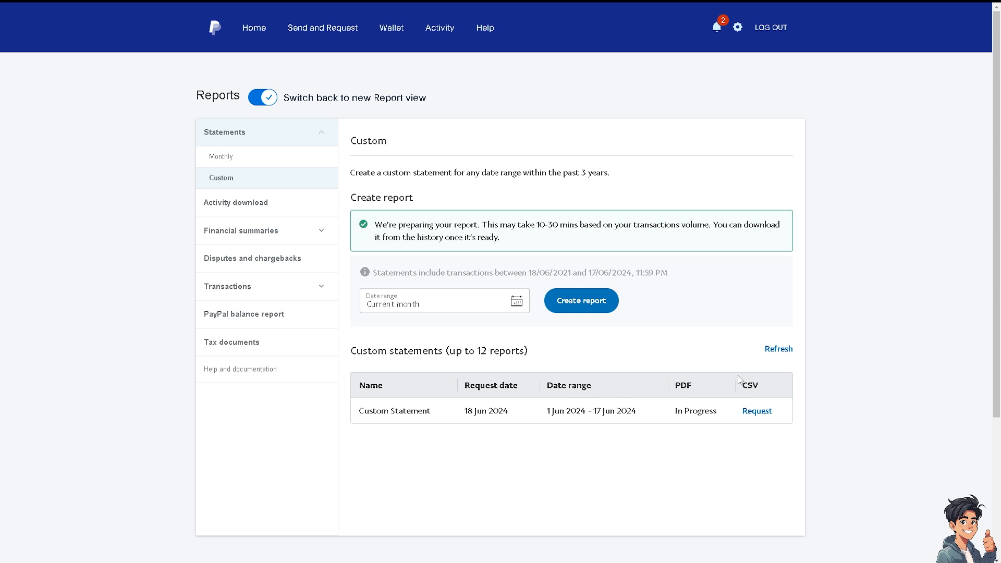
mouse_move(757, 387)
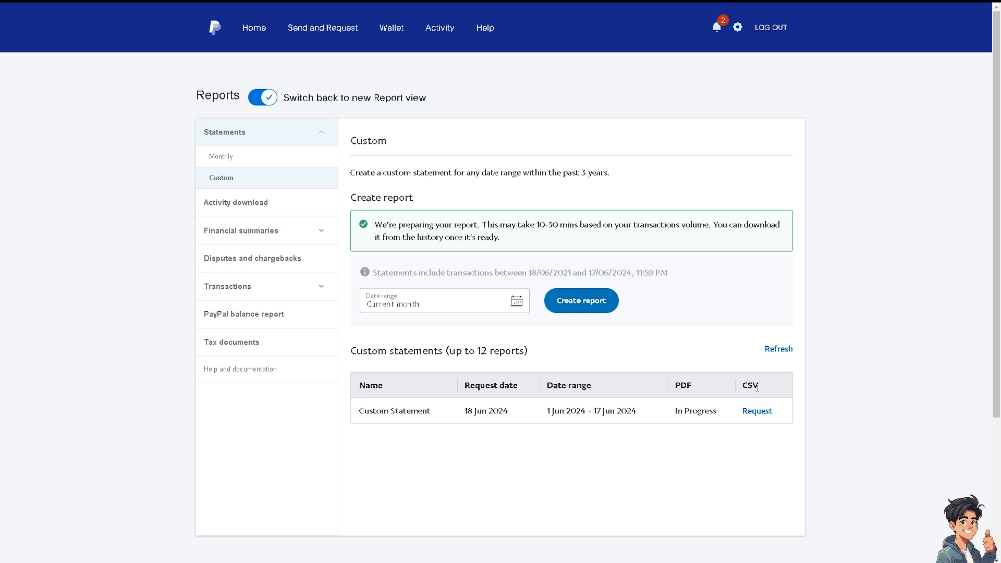
mouse_move(406, 361)
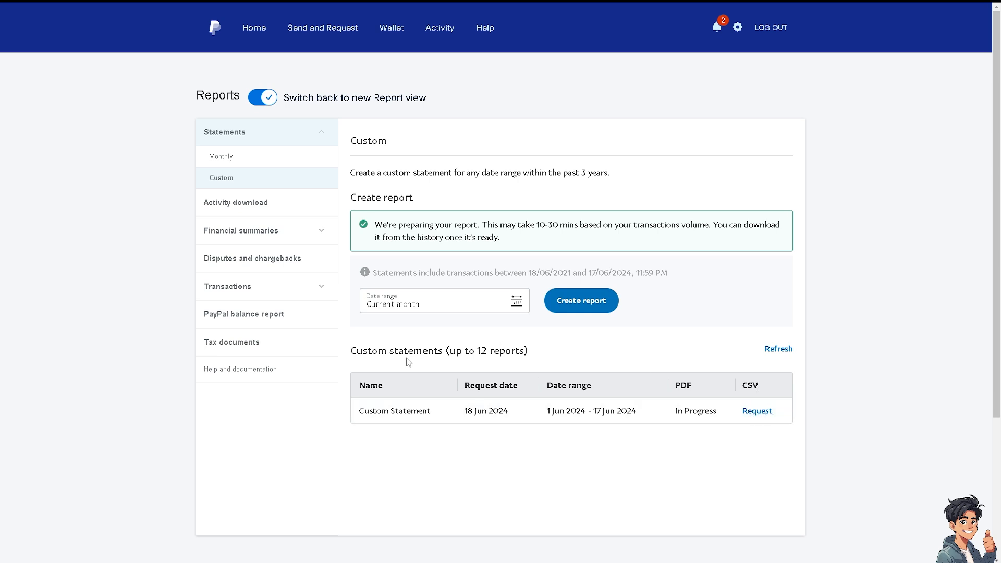
mouse_move(466, 350)
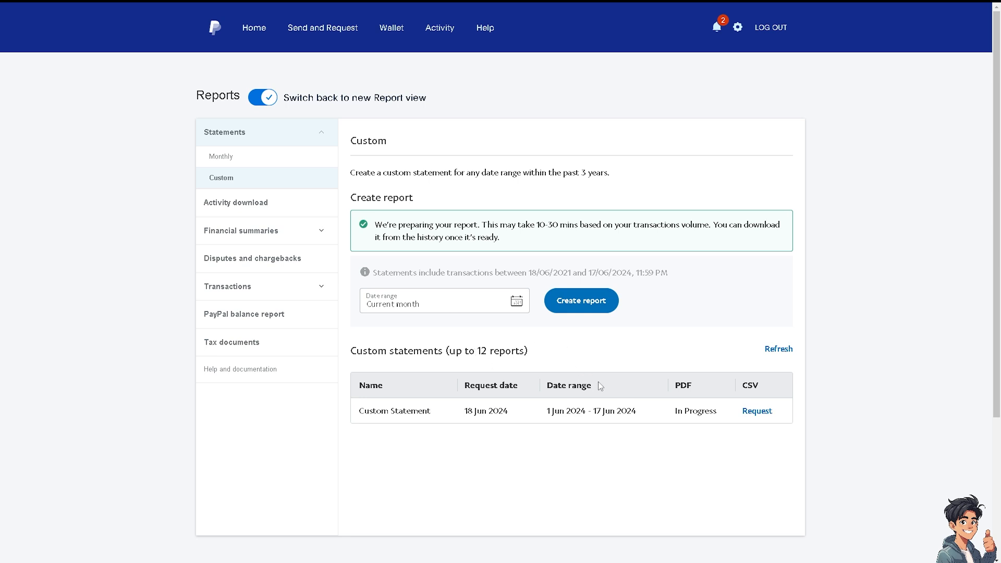
mouse_move(475, 183)
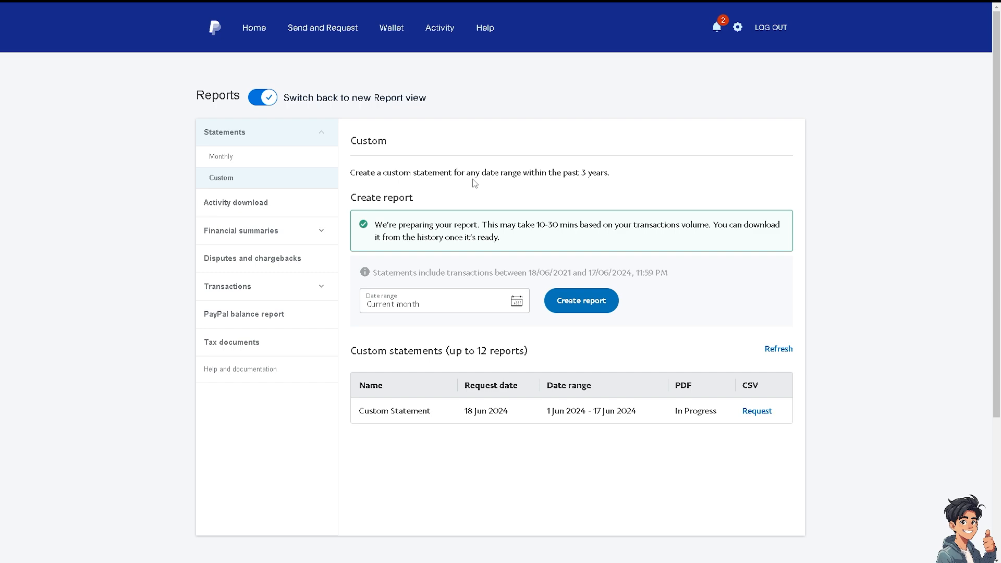
- Go to Contact Us in the footer and start 'Message us' chat
scroll(down, 3)
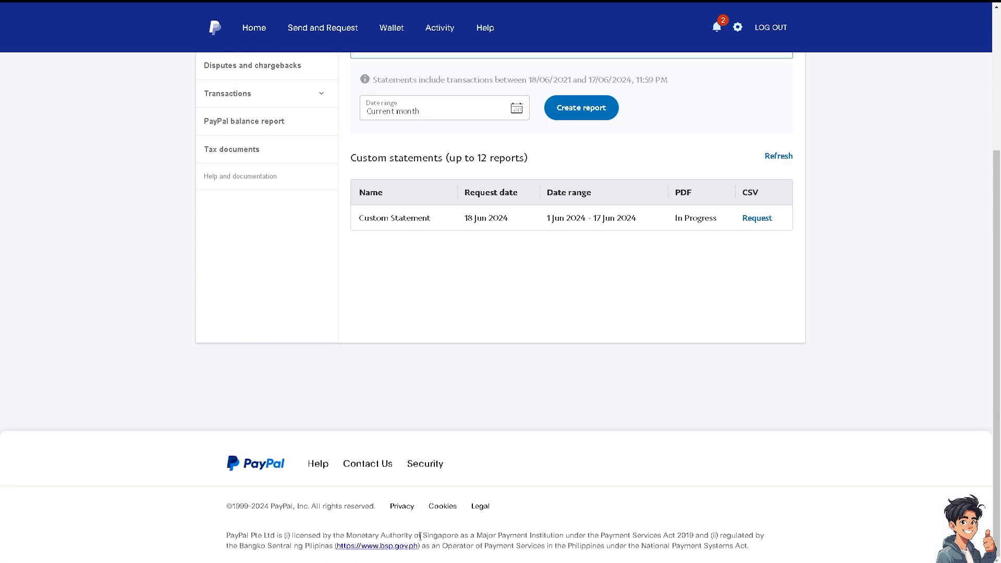
mouse_move(367, 463)
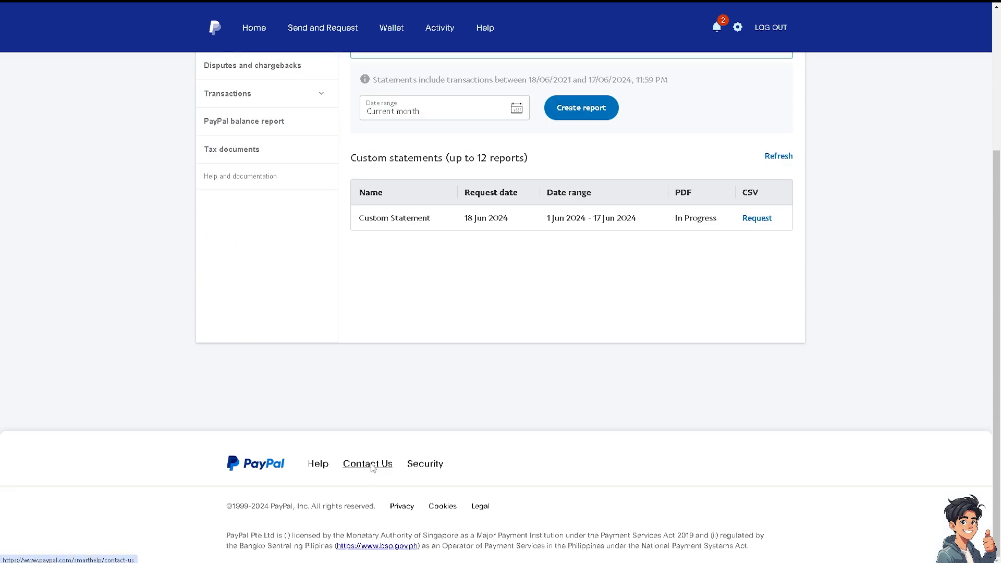
click(367, 463)
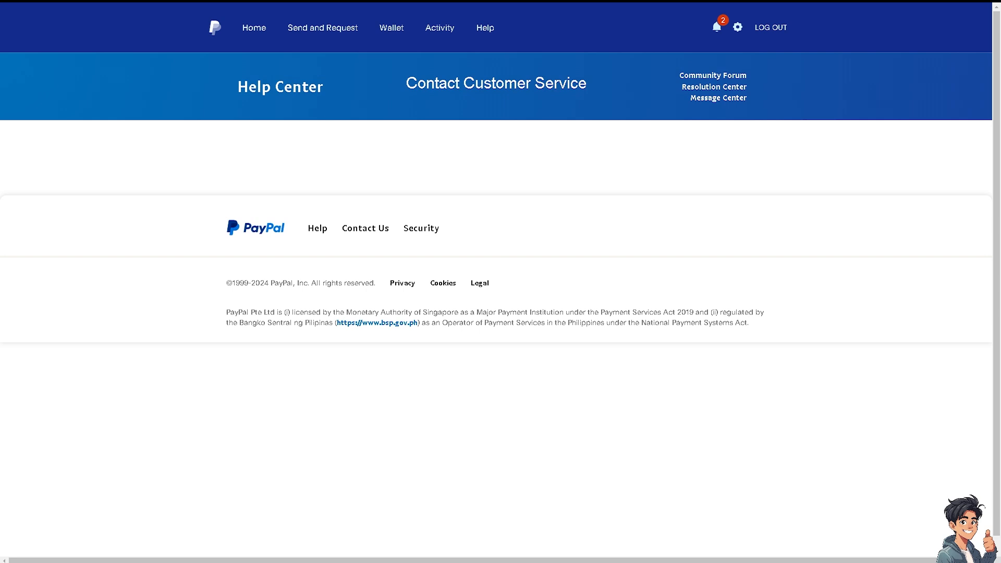
scroll(down, 3)
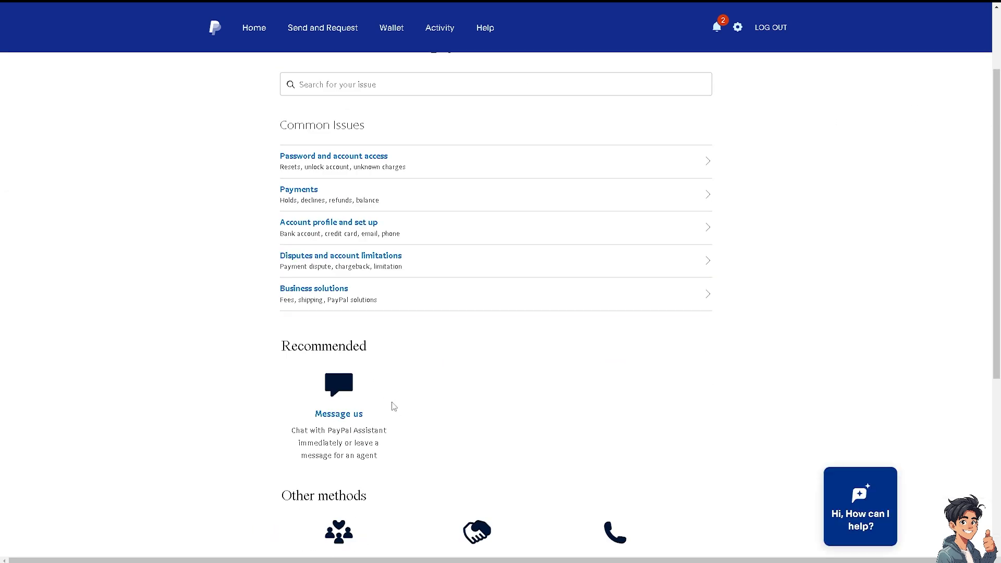
click(859, 505)
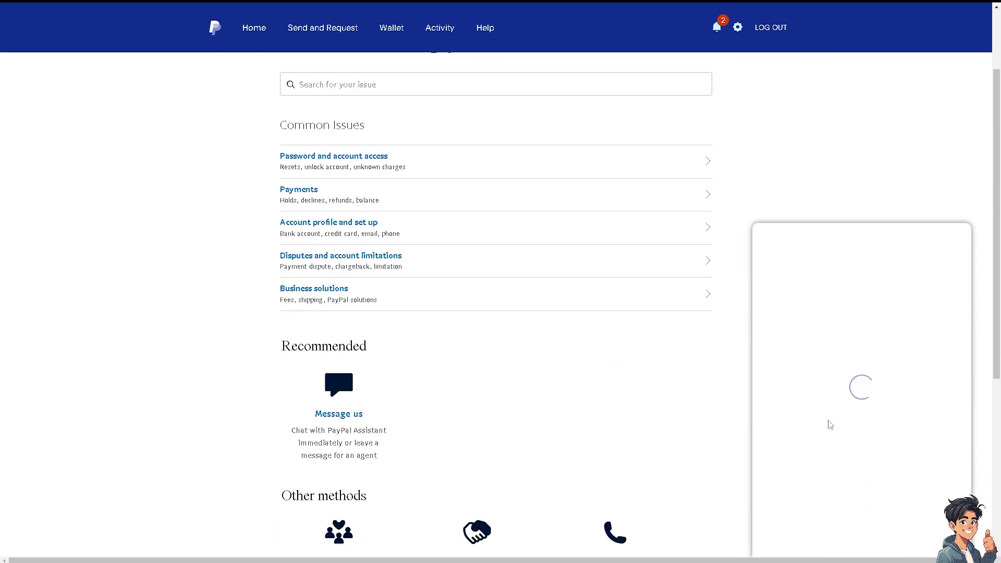